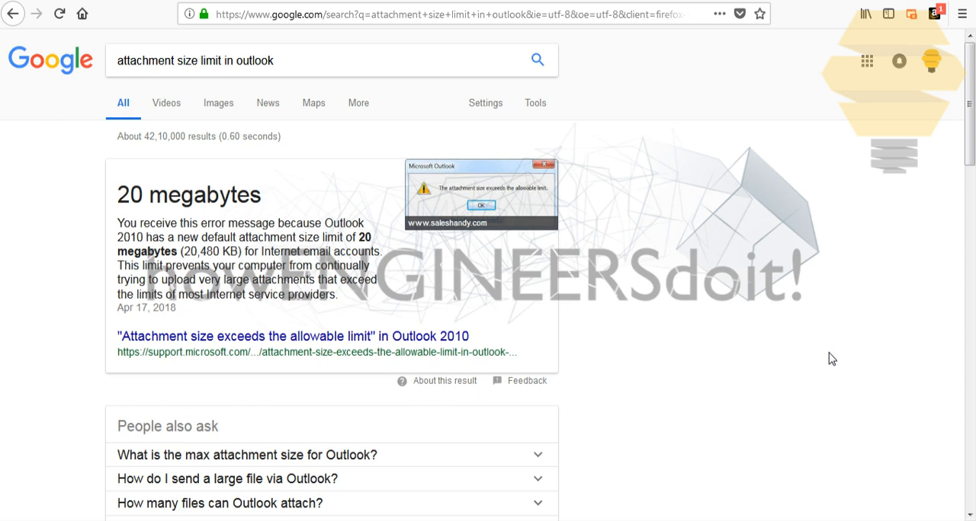
pyautogui.moveTo(474, 165)
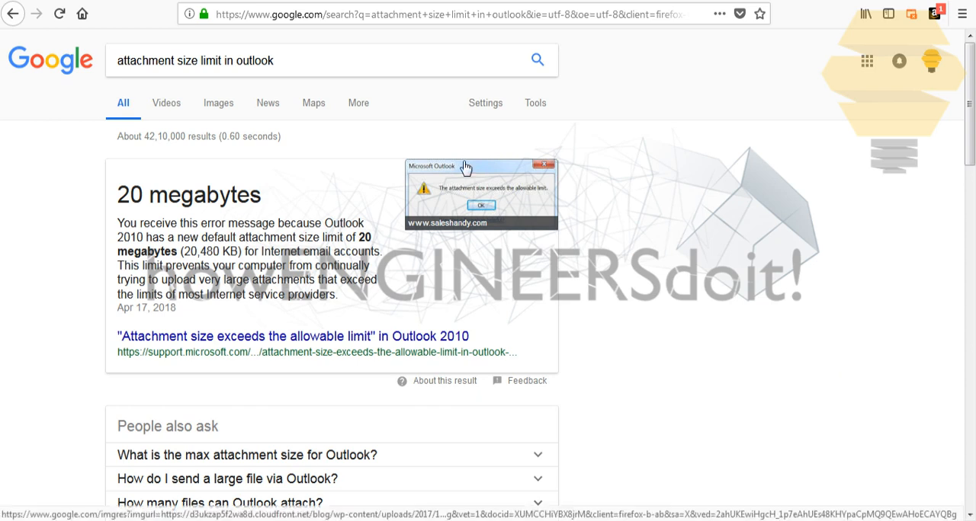
pyautogui.moveTo(296, 65)
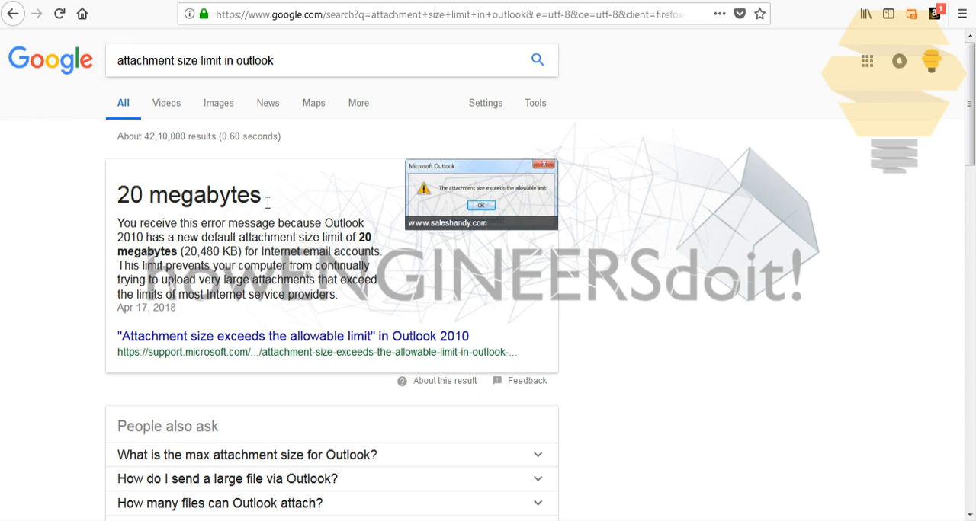
pyautogui.moveTo(311, 61)
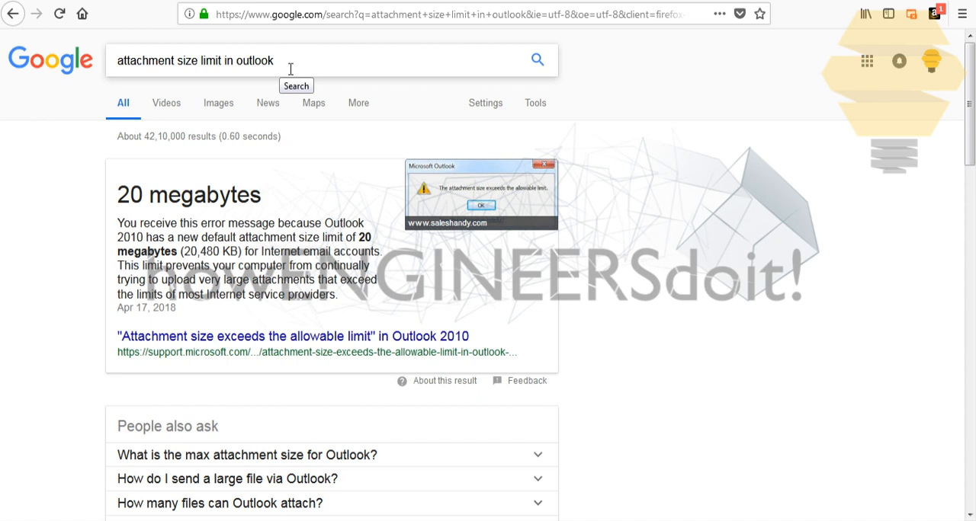
pyautogui.moveTo(339, 173)
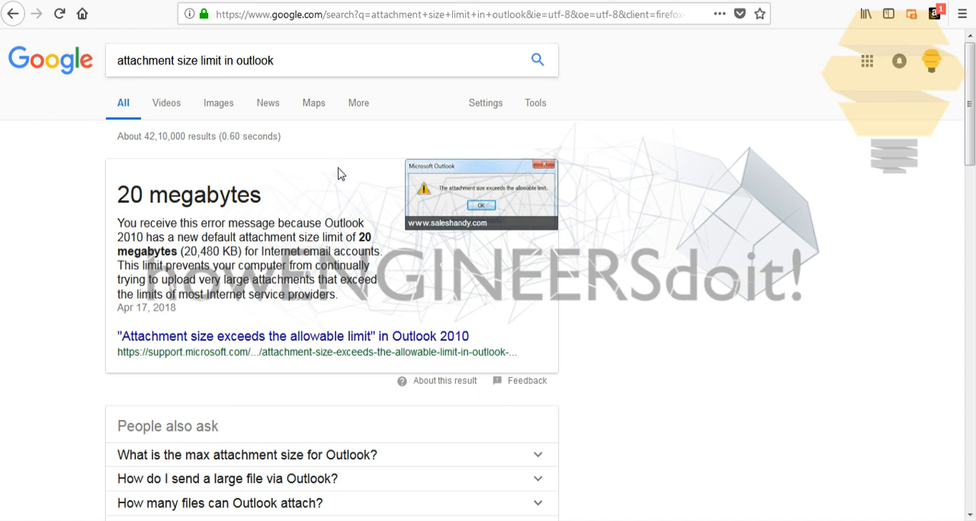
pyautogui.moveTo(358, 186)
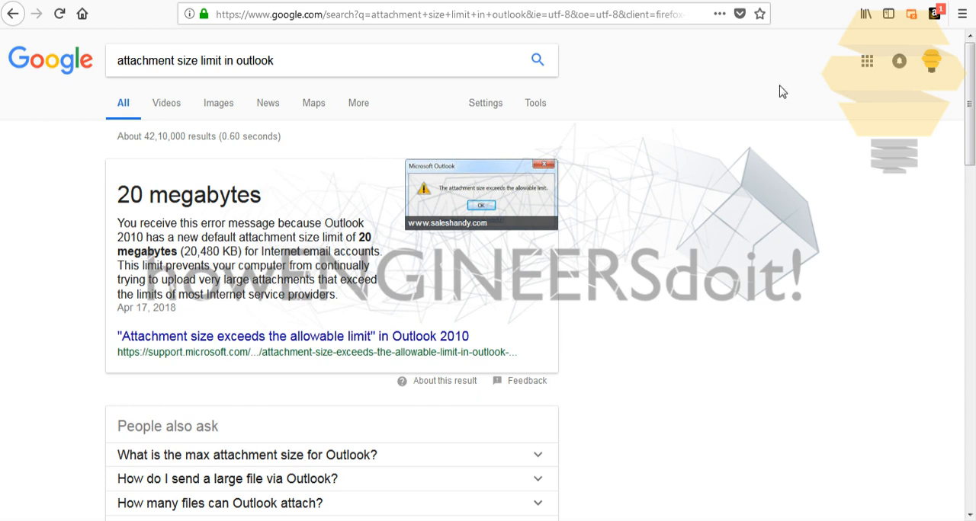
pyautogui.moveTo(519, 154)
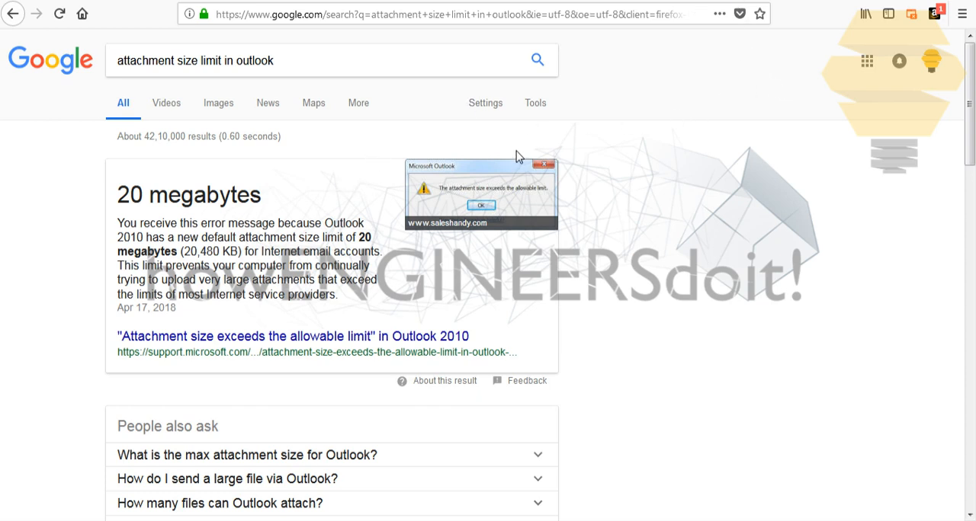
pyautogui.moveTo(535, 169)
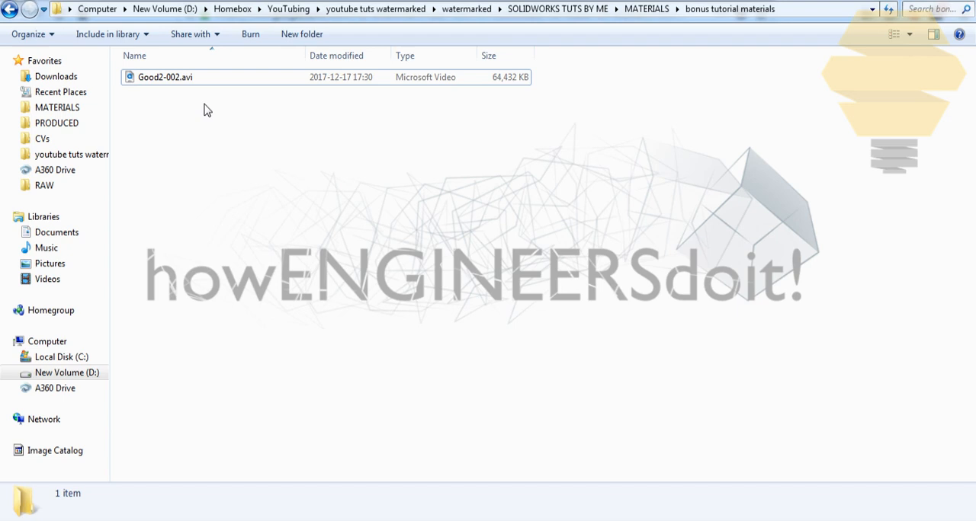
pyautogui.moveTo(212, 97)
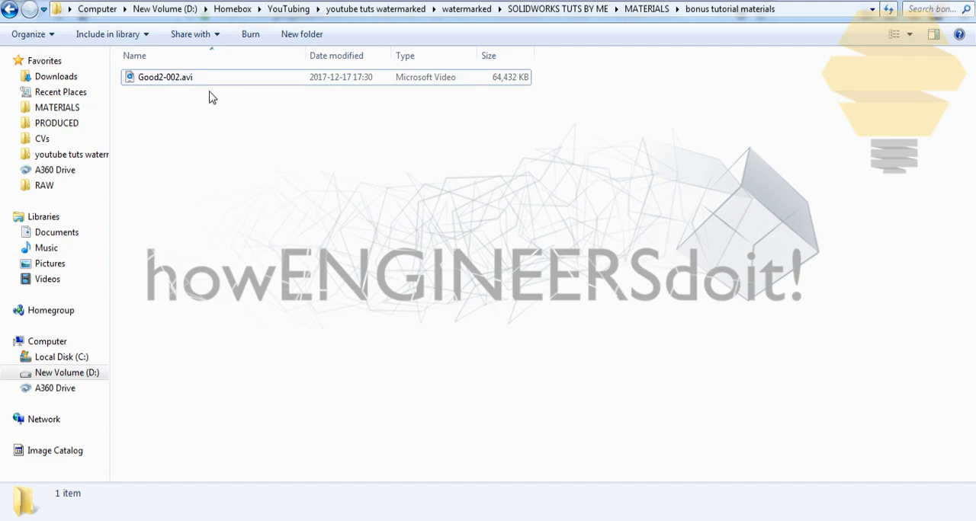
# Select the video Good2-002.avi and bring up its context menu.
pyautogui.click(165, 77)
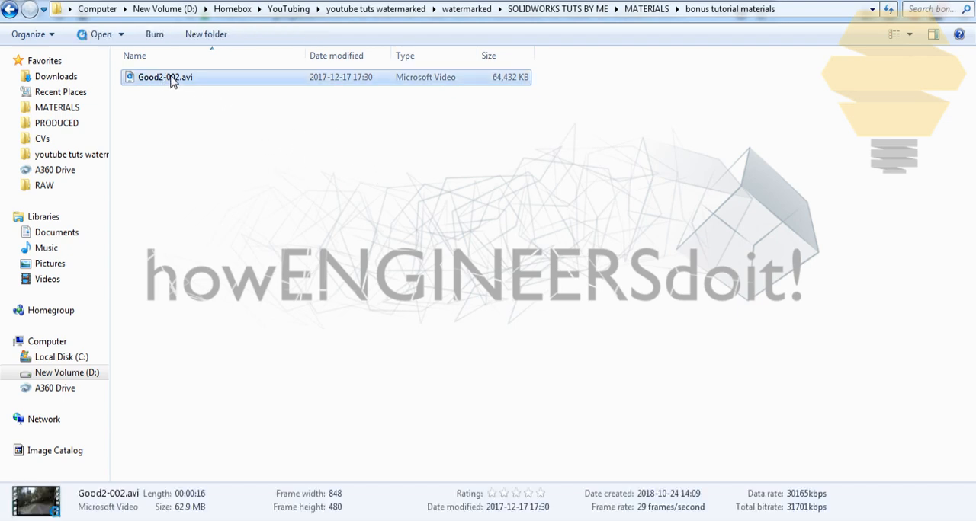
pyautogui.rightClick(164, 77)
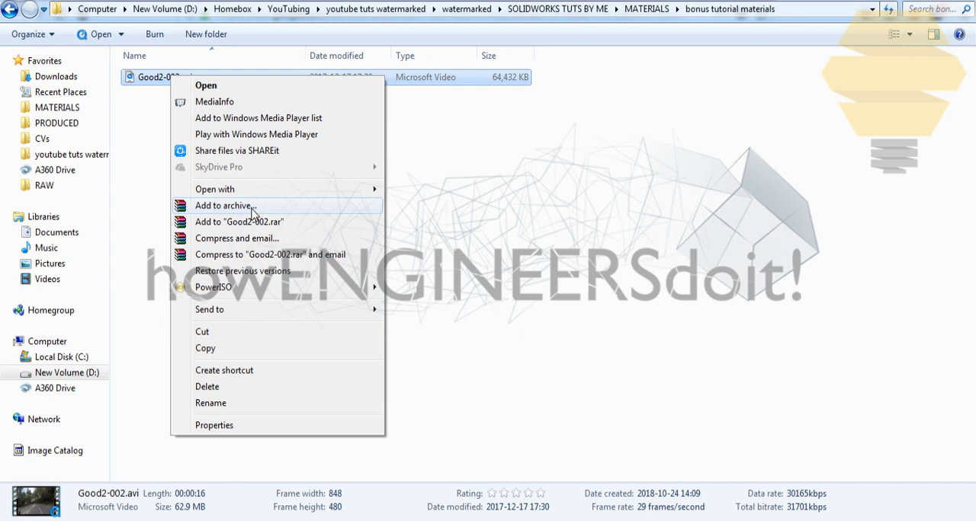
pyautogui.moveTo(257, 259)
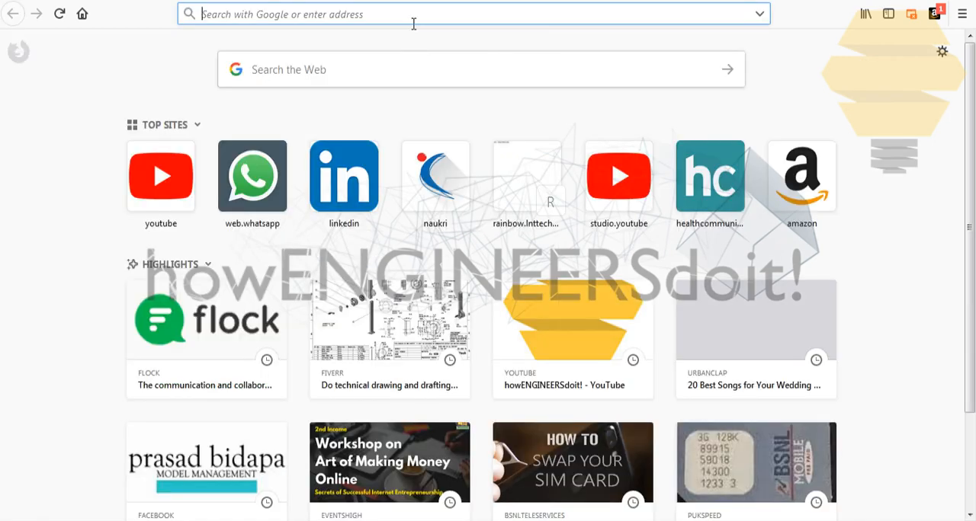
# Use WinRAR's 'Add to archive...' on Good2-002.avi to open the Good2-002.rar settings.
pyautogui.write('winrar dow')
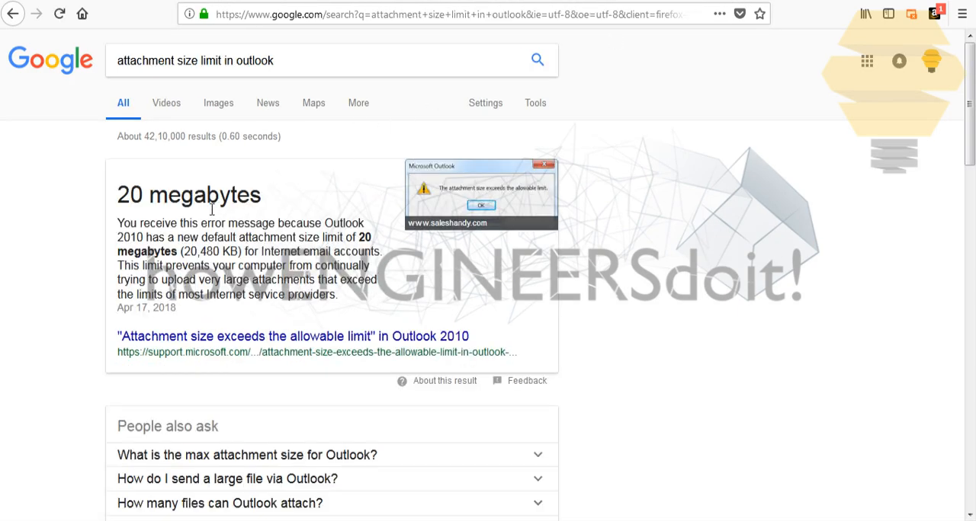
pyautogui.moveTo(692, 221)
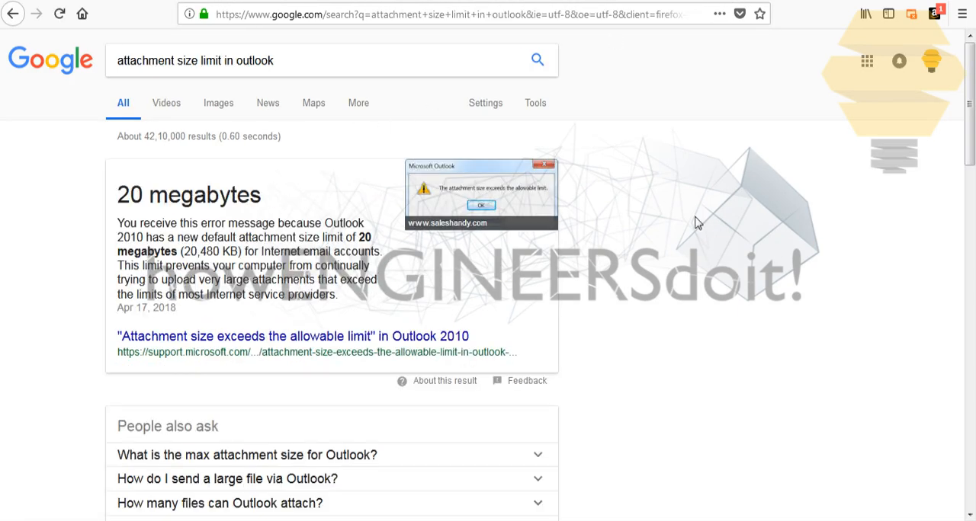
pyautogui.moveTo(412, 309)
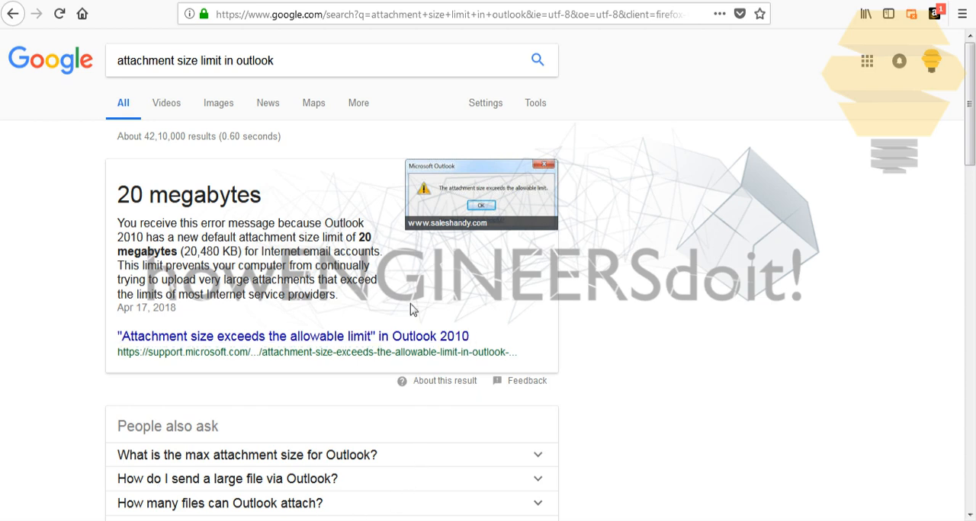
pyautogui.moveTo(477, 273)
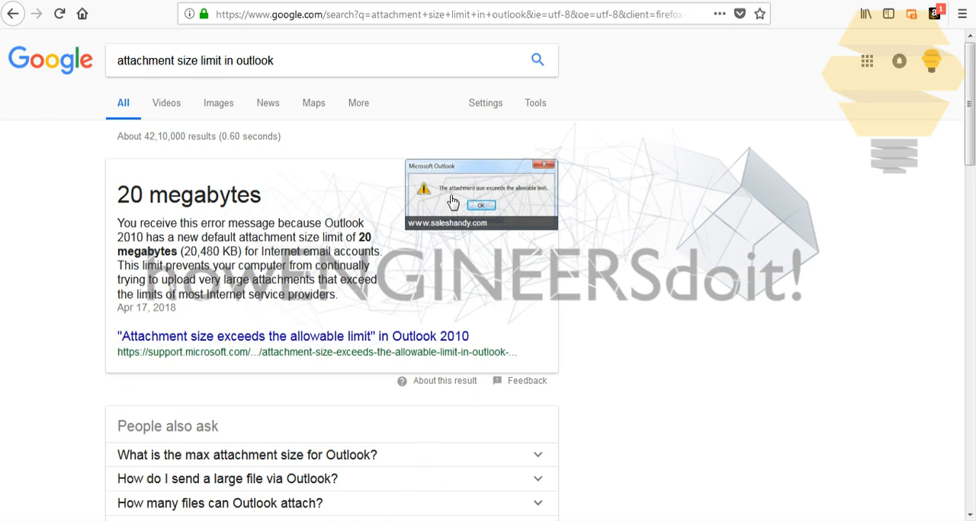
pyautogui.moveTo(449, 200)
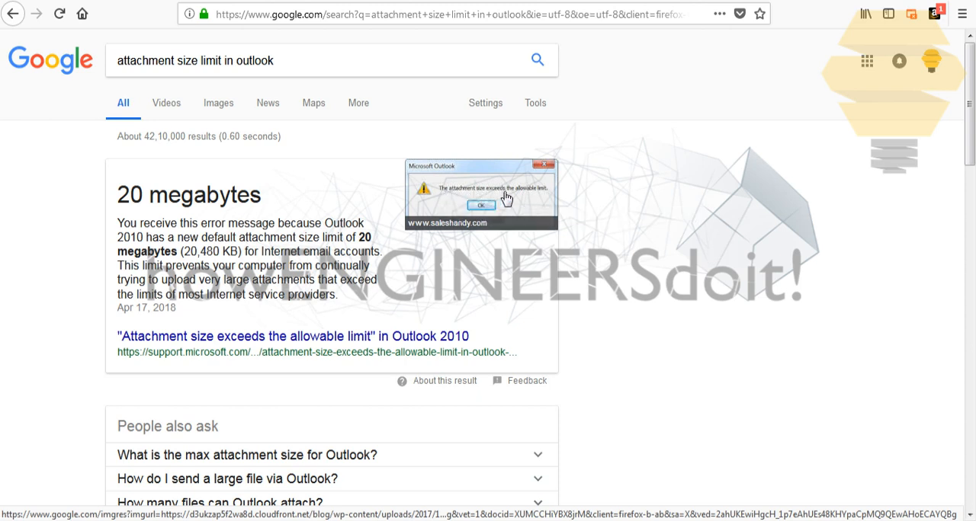
pyautogui.moveTo(522, 207)
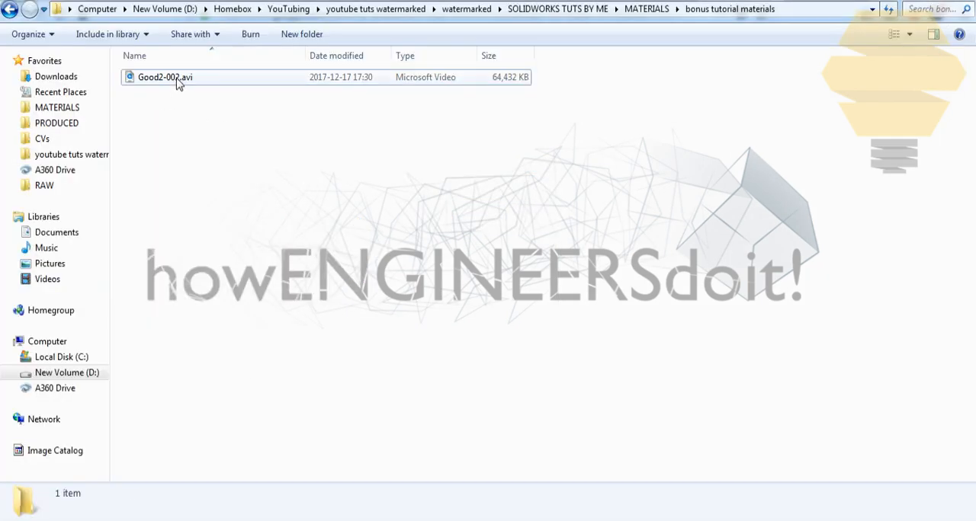
pyautogui.click(163, 77)
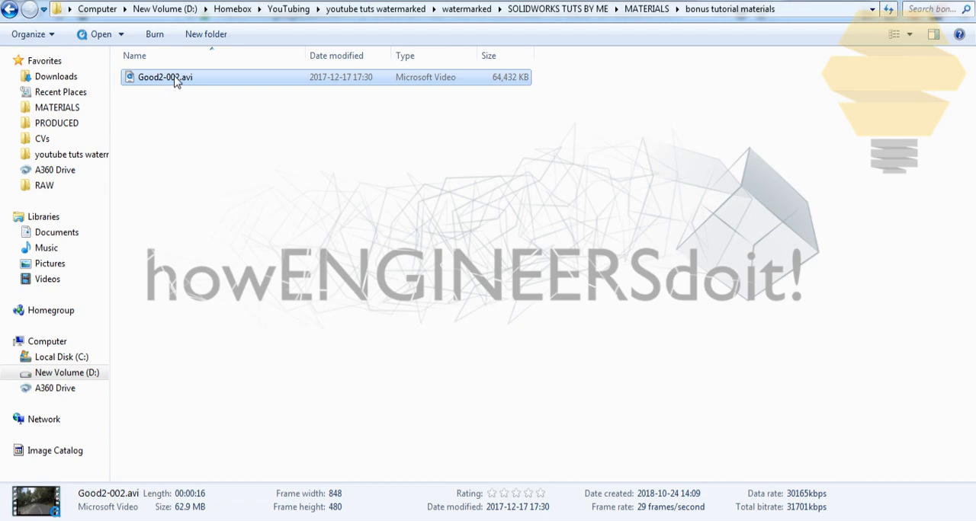
pyautogui.rightClick(177, 86)
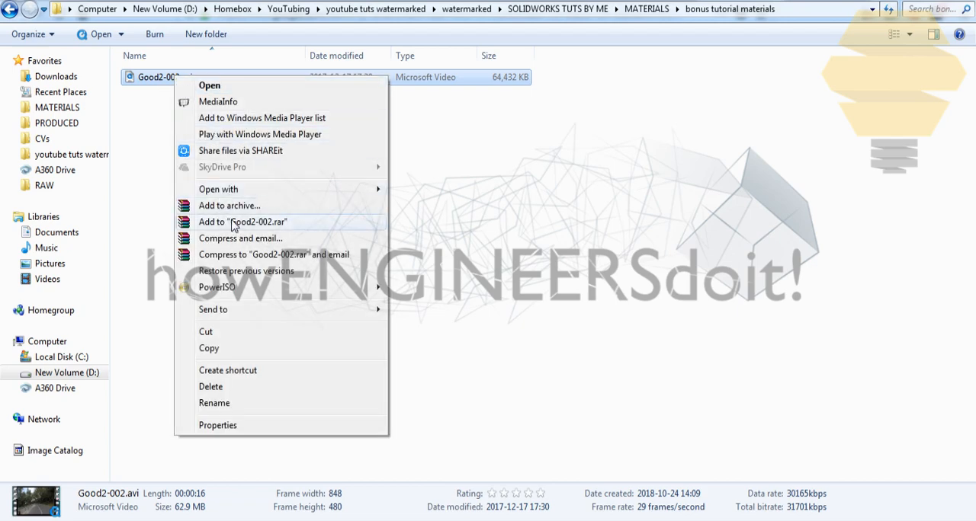
pyautogui.click(243, 222)
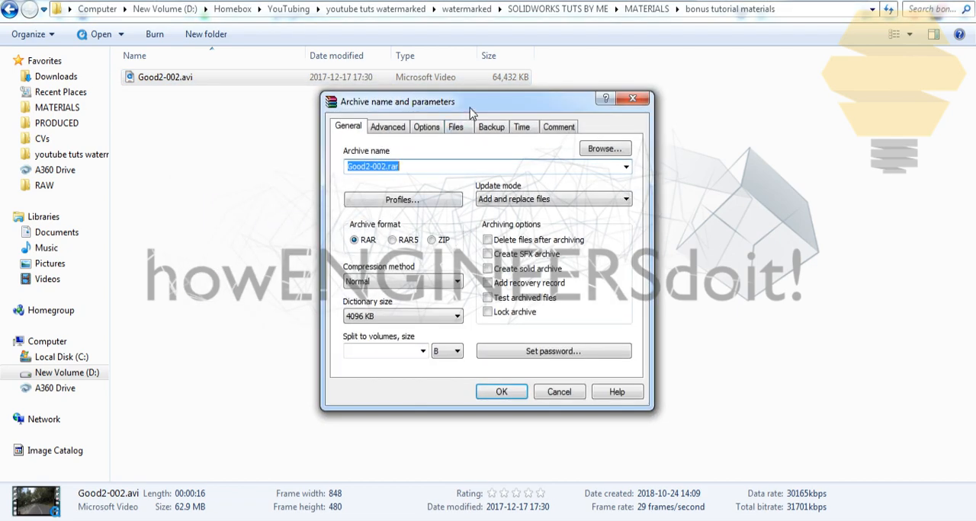
# Set 'Split to volumes, size' to 19 MB and start creating Good2-002.rar.
pyautogui.moveTo(472, 102); pyautogui.dragTo(455, 100)
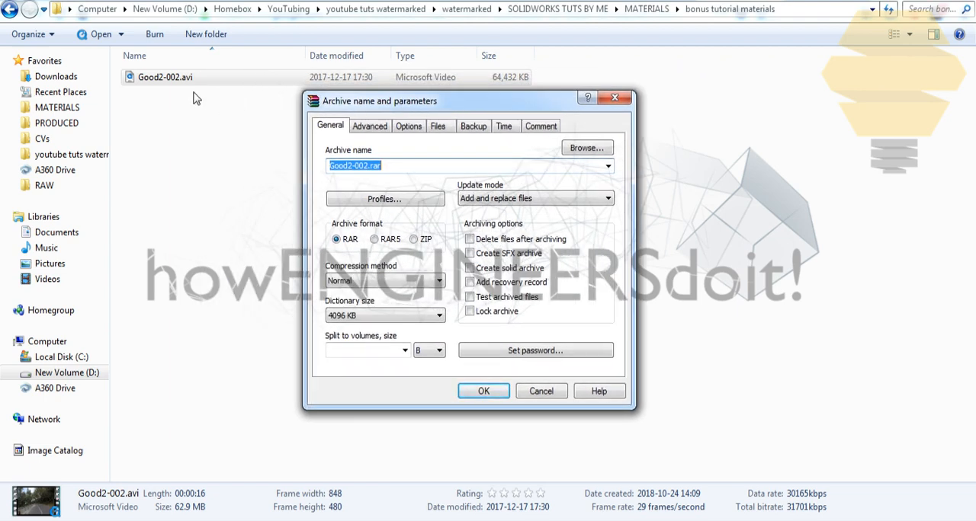
pyautogui.moveTo(398, 340)
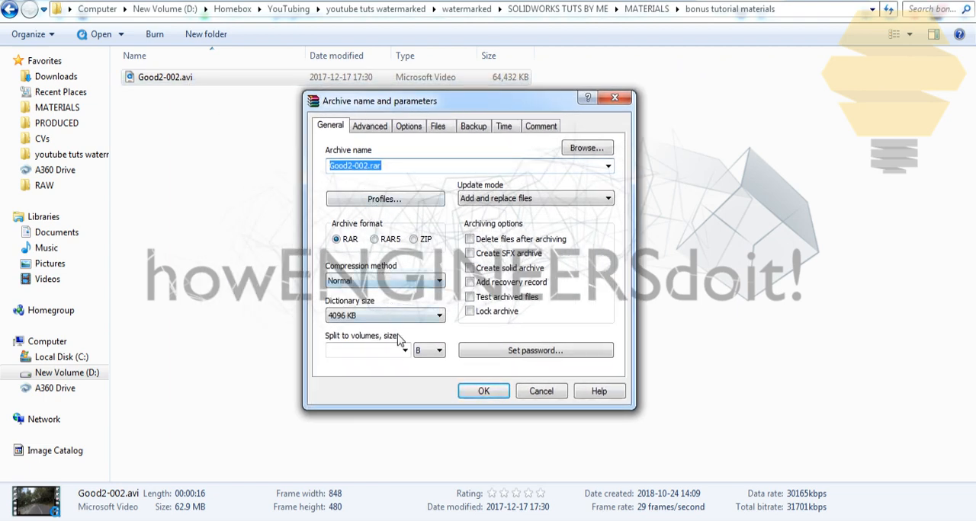
pyautogui.click(403, 350)
pyautogui.write('1')
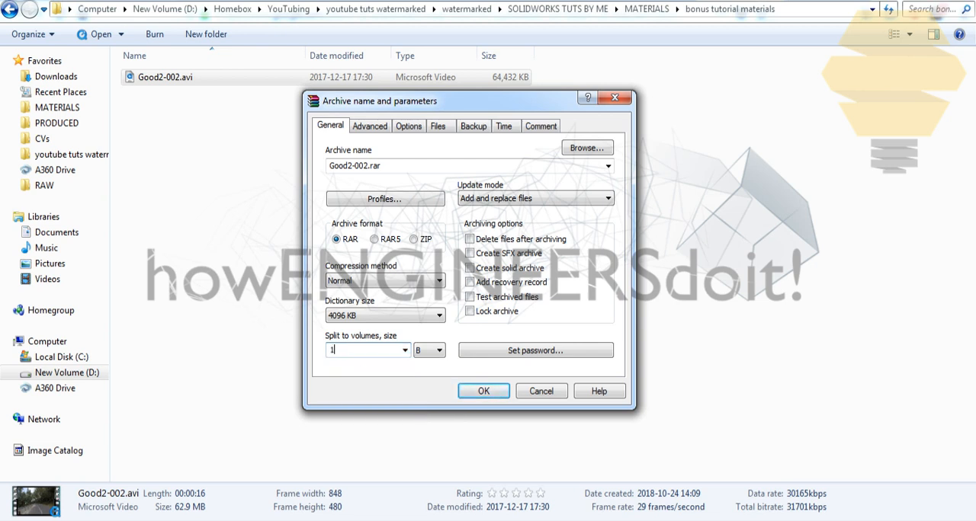
pyautogui.click(436, 350)
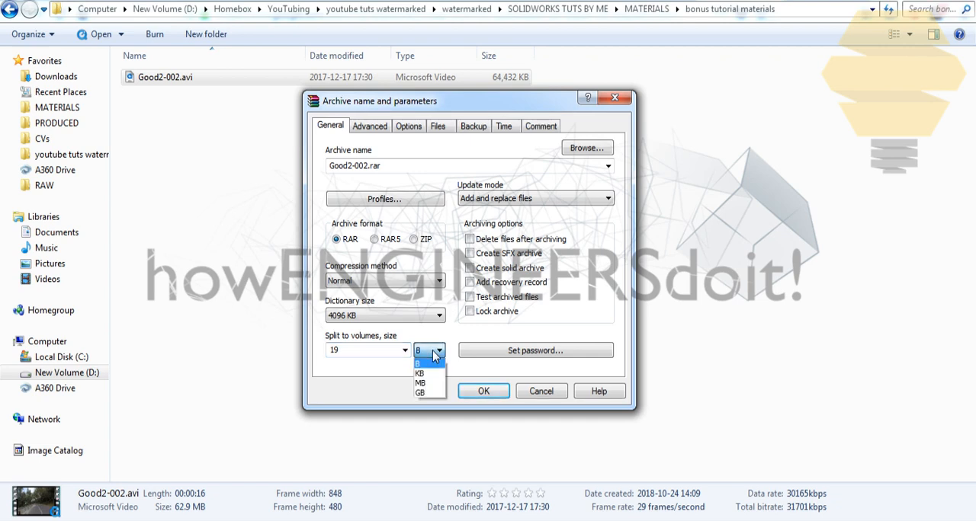
pyautogui.click(422, 383)
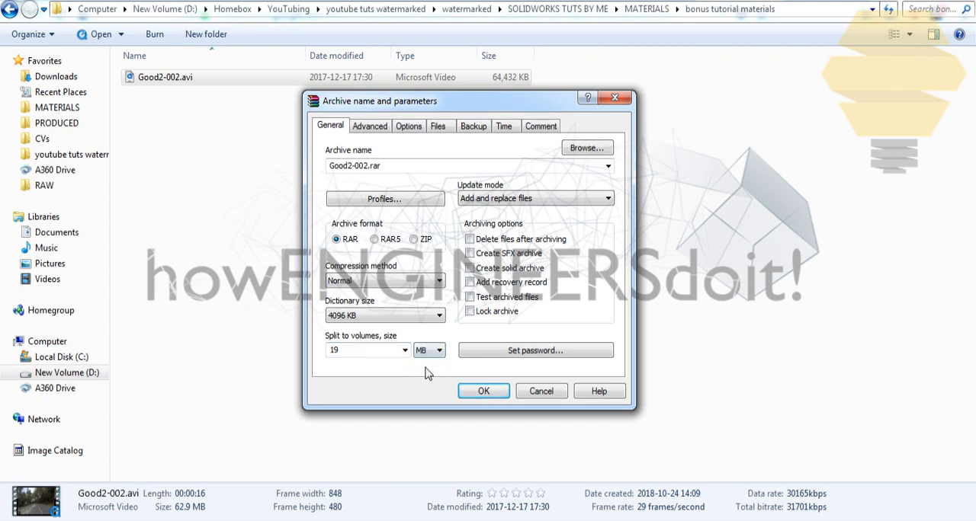
pyautogui.click(482, 391)
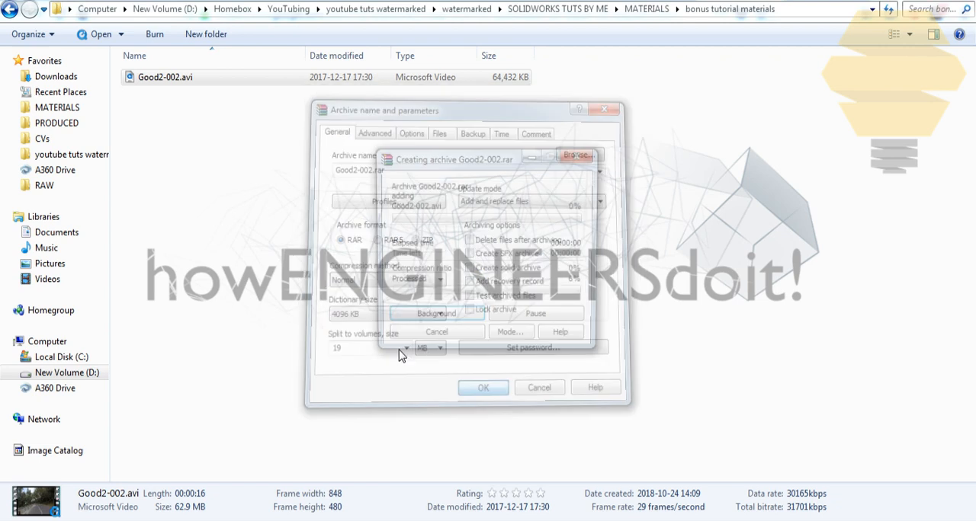
# Let WinRAR finish writing the volumes Good2-002.part1.rar through part3.rar.
pyautogui.click(482, 388)
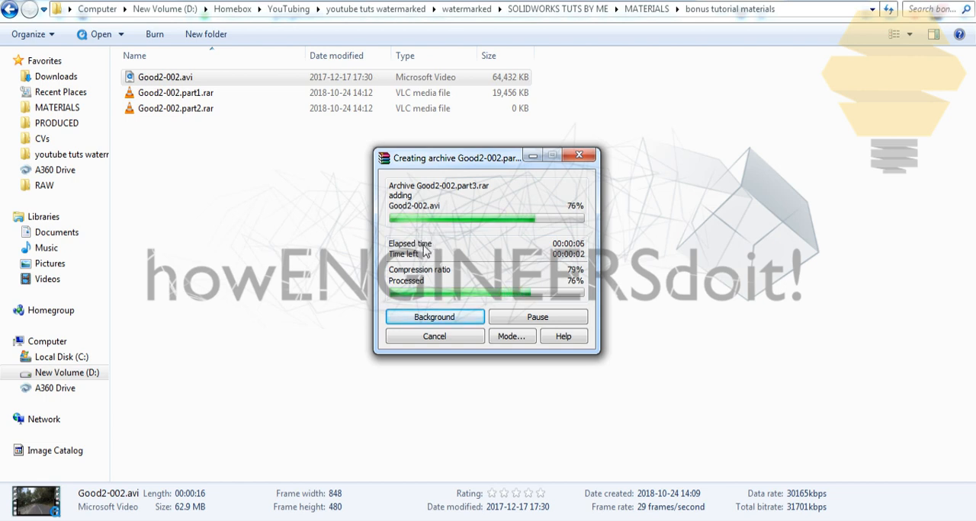
pyautogui.moveTo(195, 79)
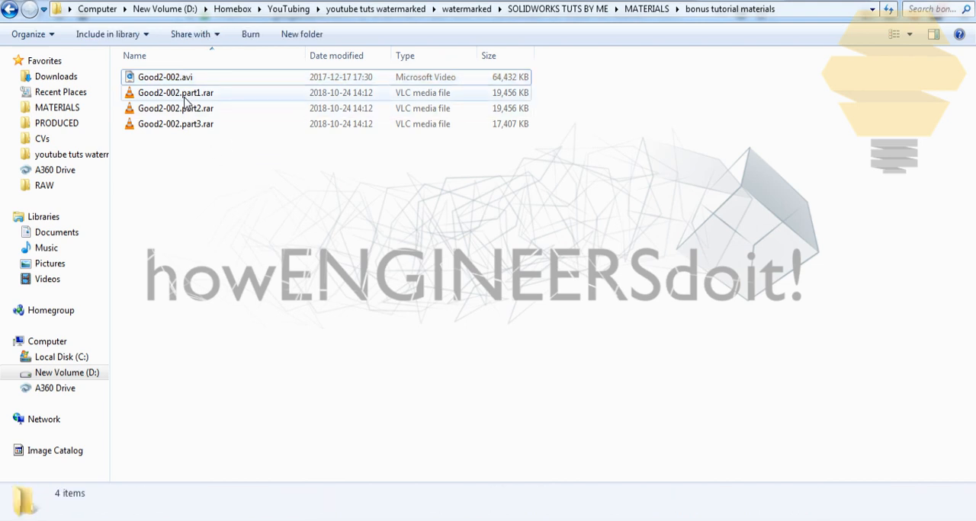
# Select the three RAR volumes and create a new folder to hold them.
pyautogui.moveTo(175, 92); pyautogui.dragTo(193, 160)
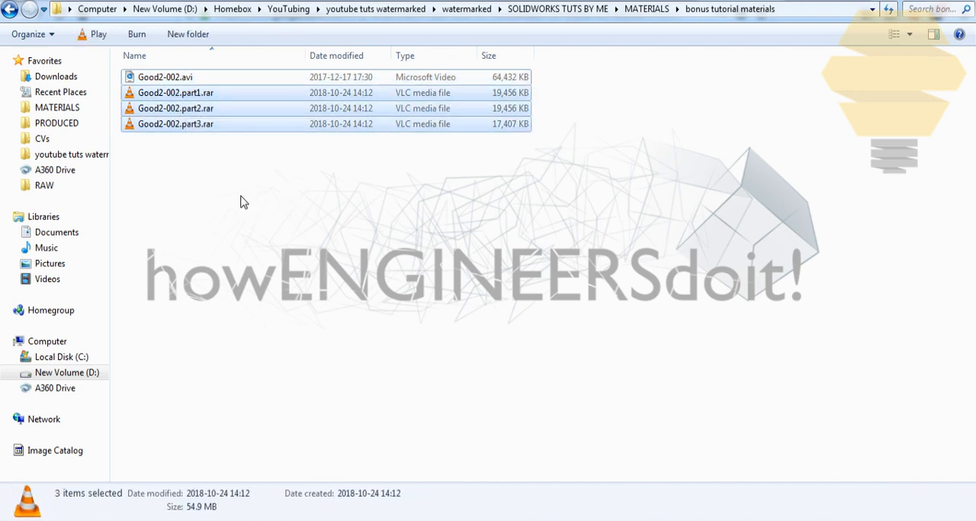
pyautogui.rightClick(243, 202)
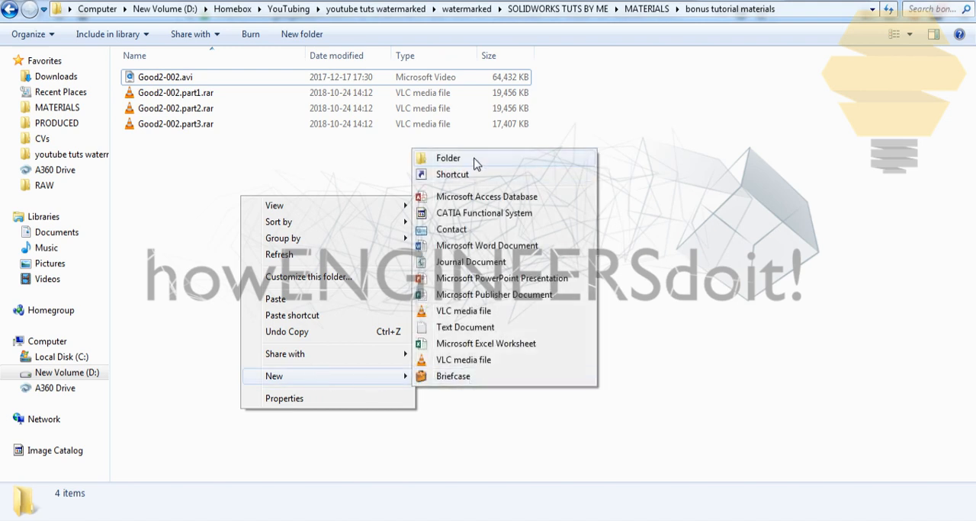
pyautogui.click(448, 158)
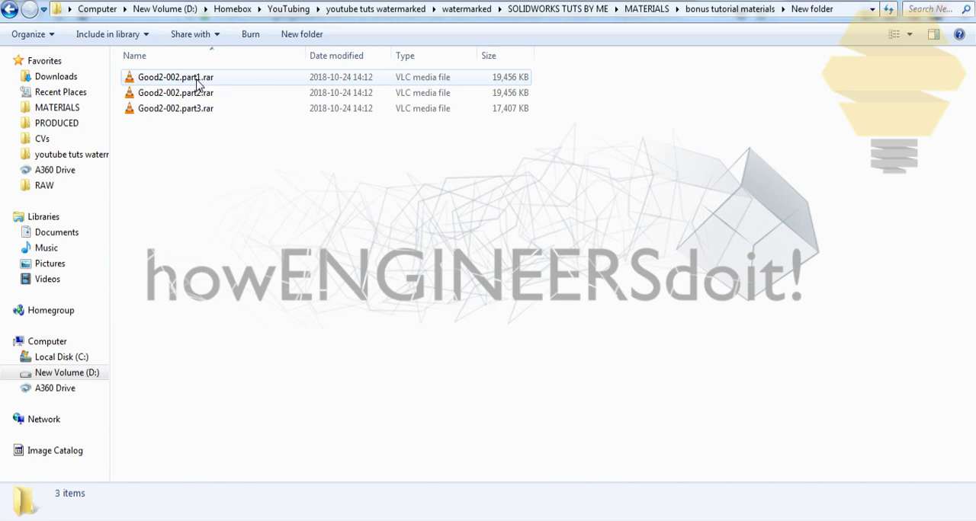
# Extract Good2-002.part1.rar with 'Extract Here' to restore Good2-002.avi.
pyautogui.rightClick(177, 77)
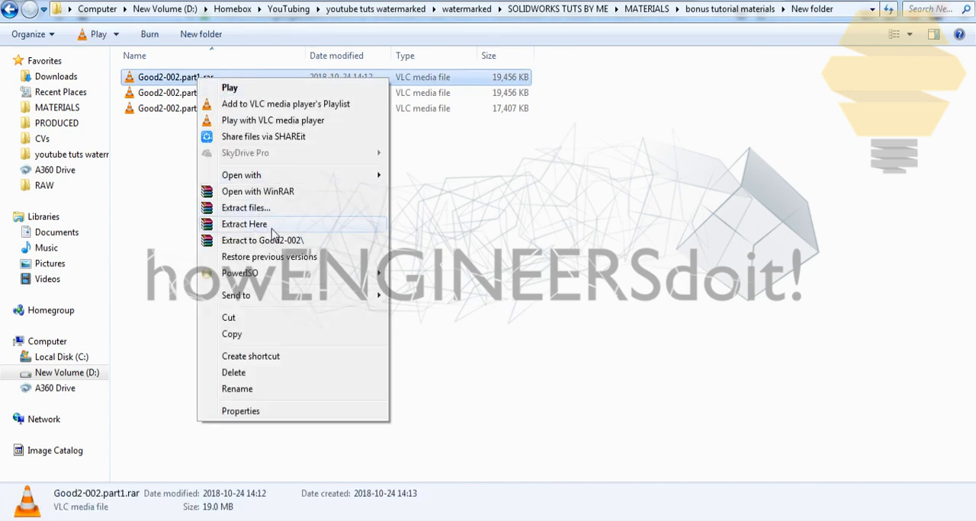
pyautogui.click(244, 223)
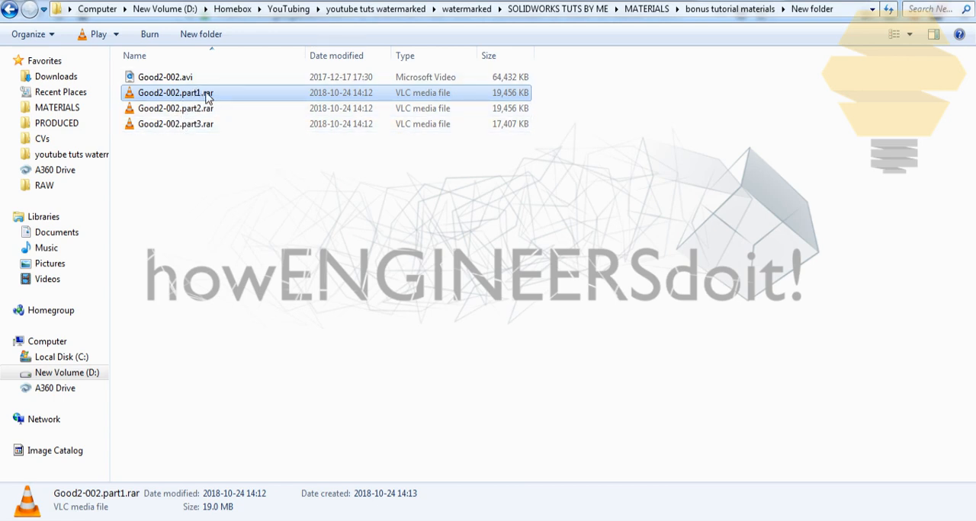
pyautogui.moveTo(263, 221)
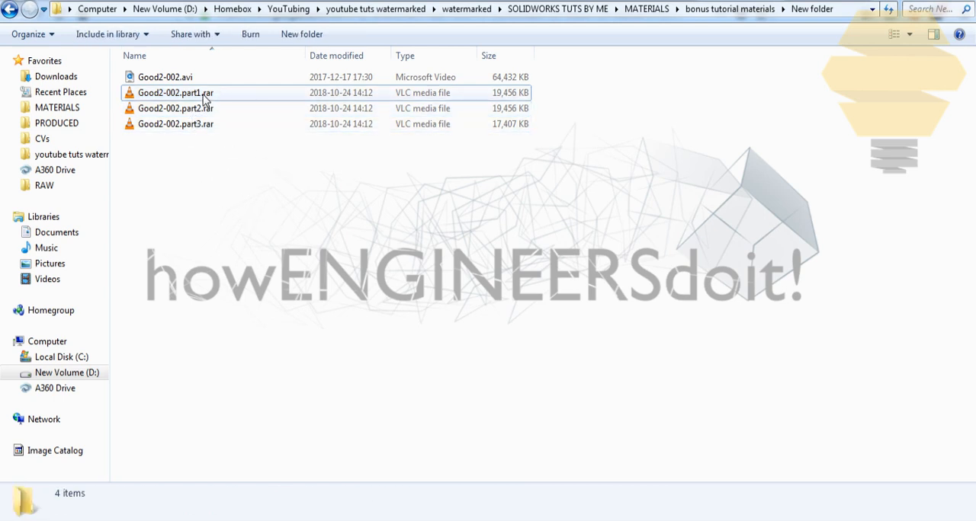
pyautogui.rightClick(175, 93)
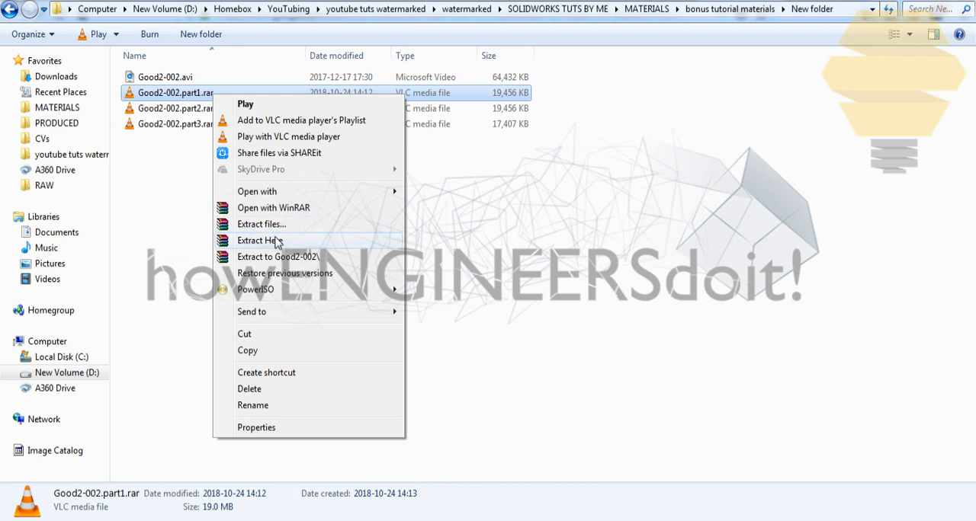